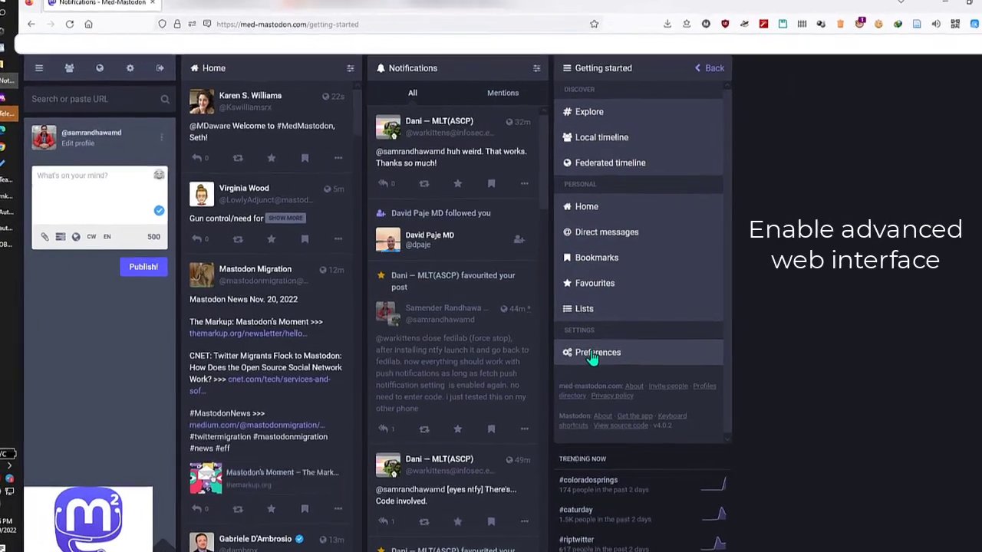
Open Preferences to confirm Enable advanced web interface is already ticked.
left_click(597, 352)
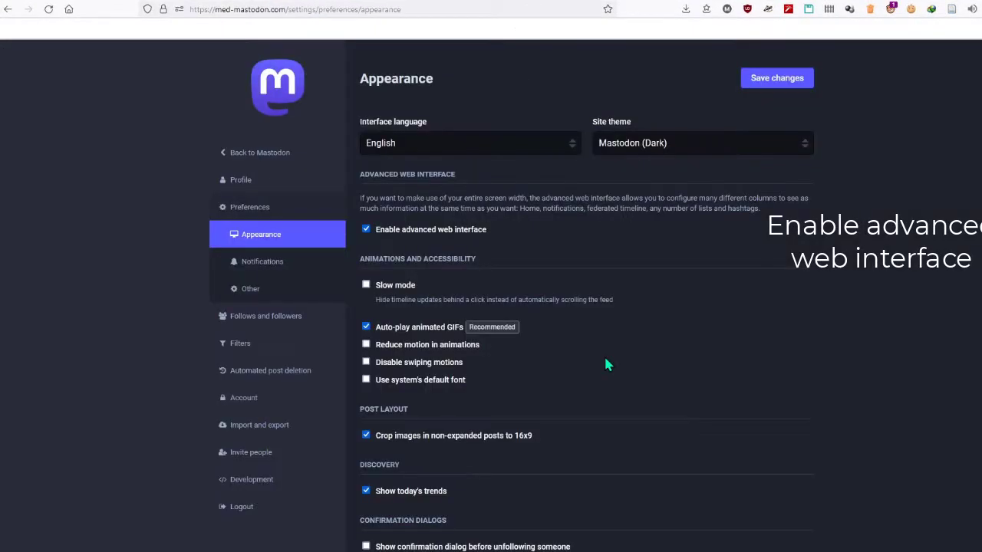
mouse_move(414, 234)
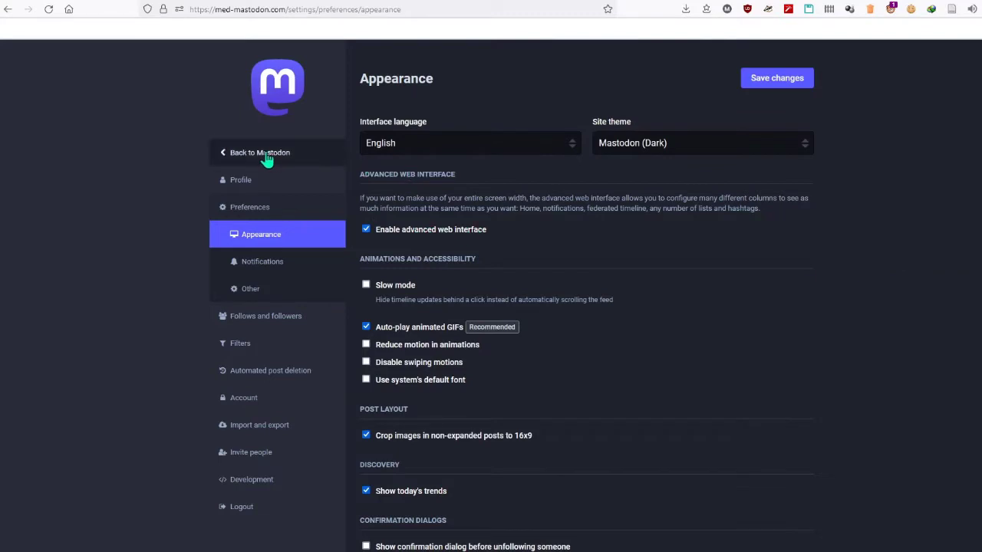
Search for 'help' and pin the #help hashtag timeline as a column.
left_click(260, 152)
type("#")
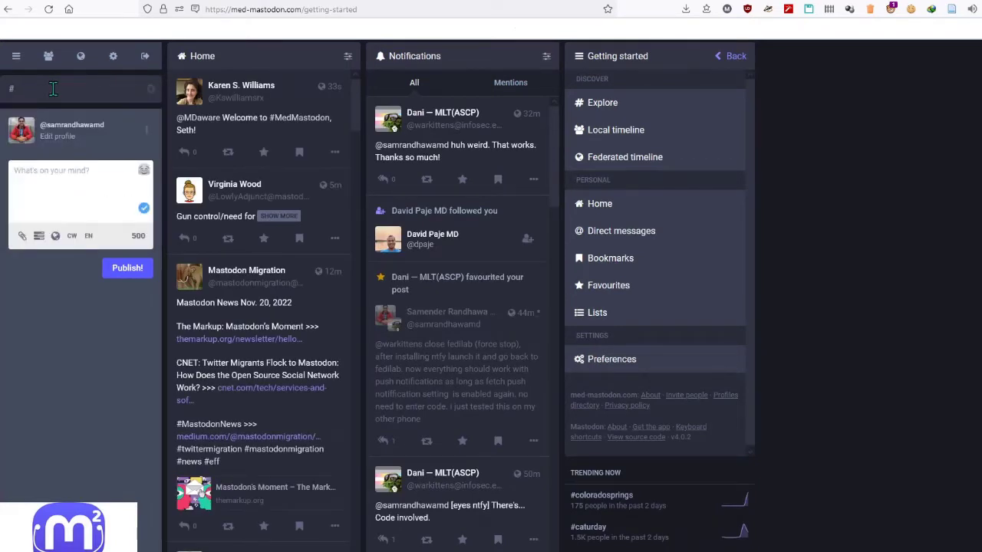
type("help")
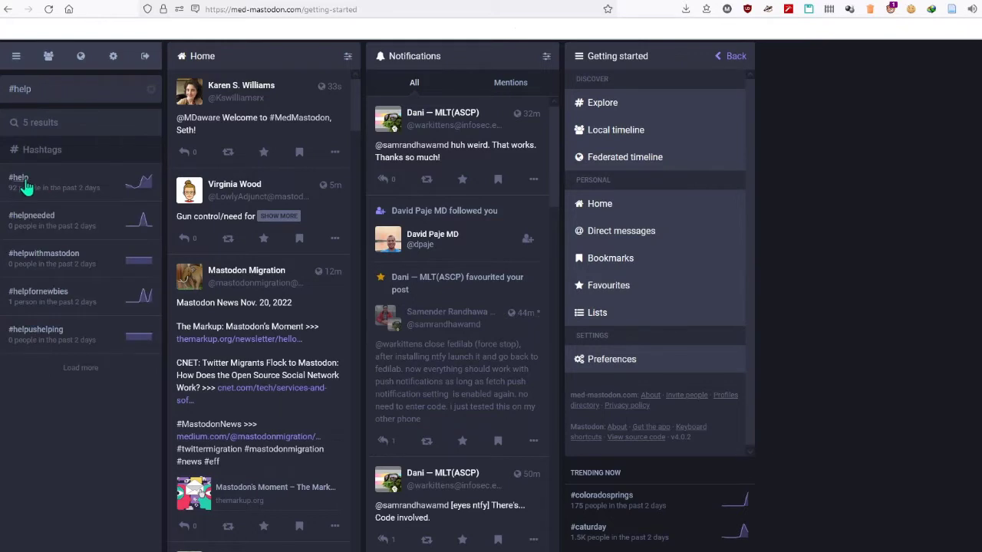
left_click(19, 178)
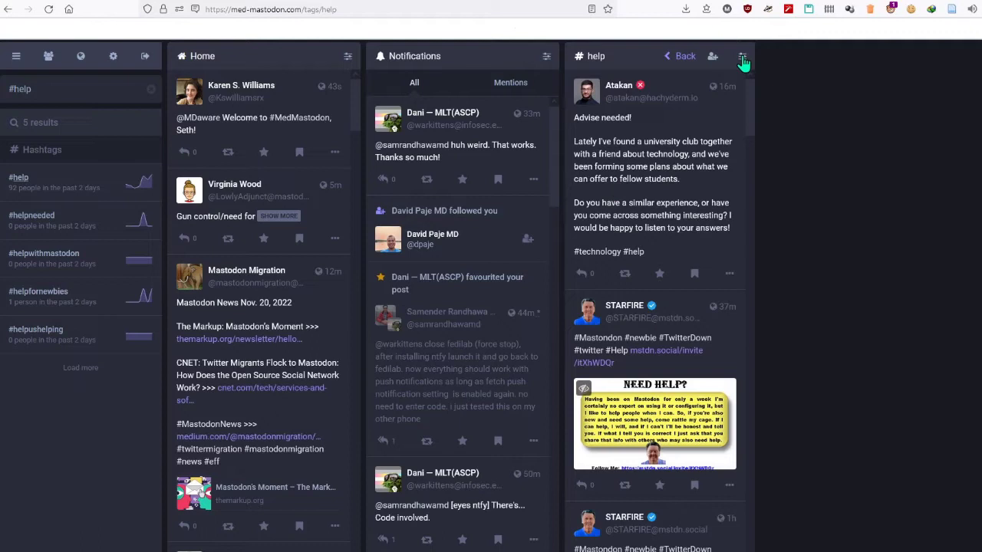
mouse_move(711, 56)
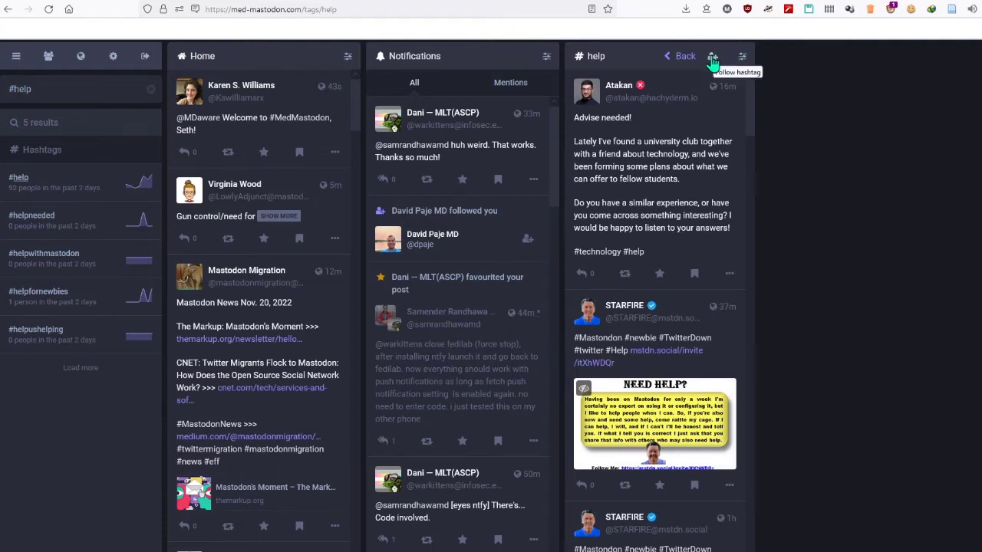
left_click(712, 55)
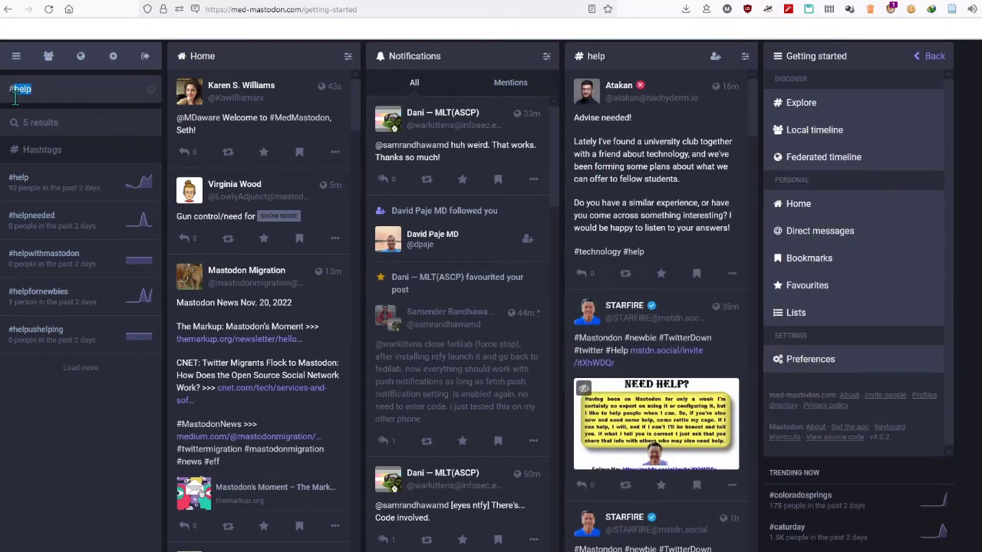
Search '#news' for a #news column and show the Notifications column settings.
type("#news")
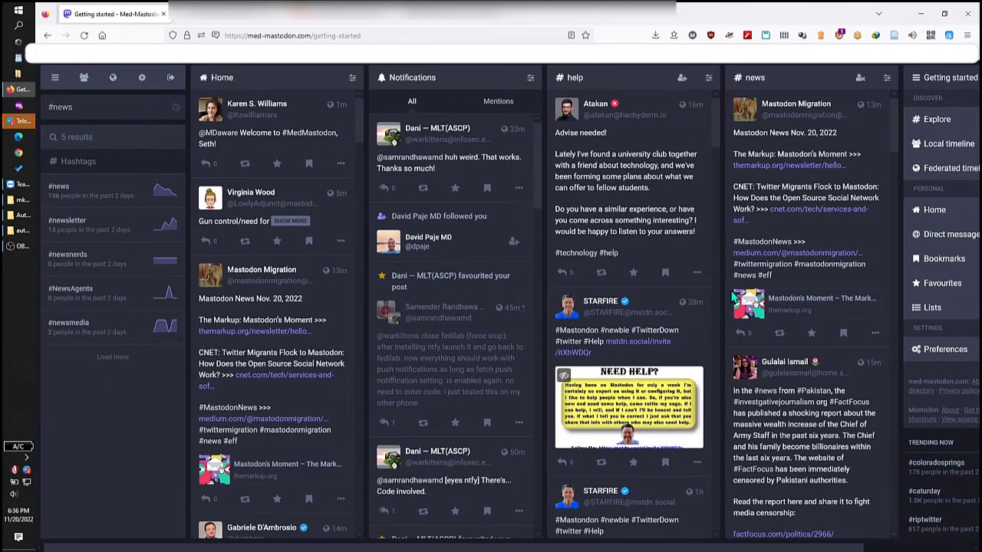
left_click(530, 77)
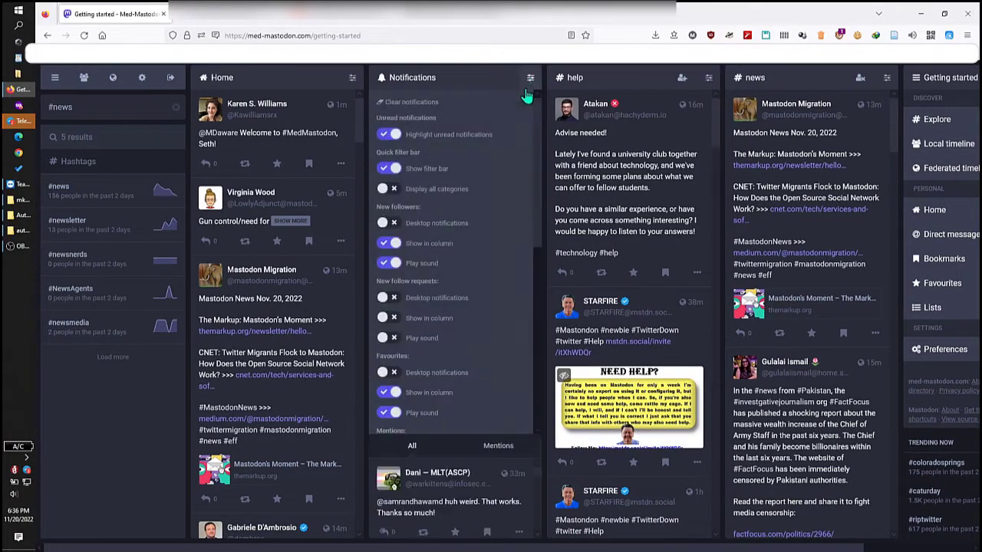